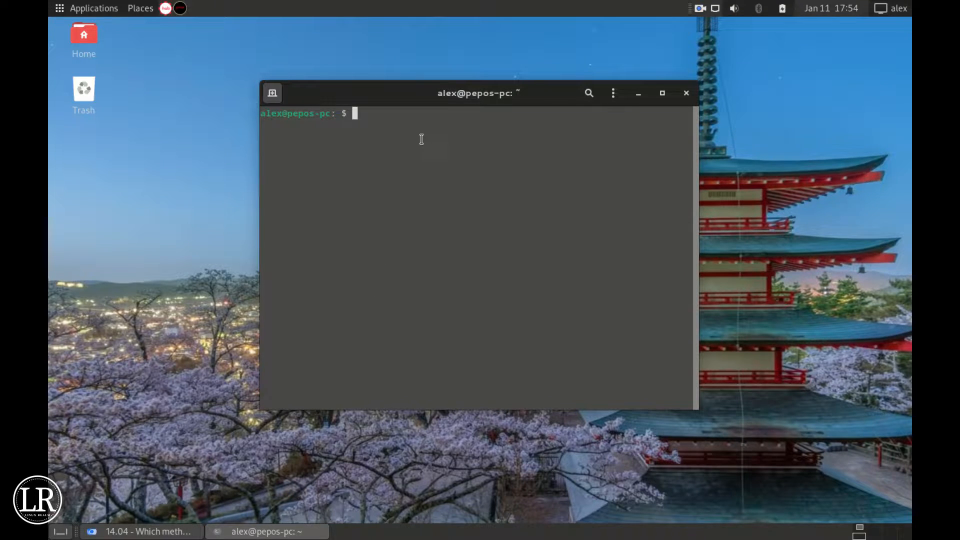
# Step: Refresh package lists with 'sudo apt-get update', then begin the next apt-get command
pyautogui.write('sudo apt')
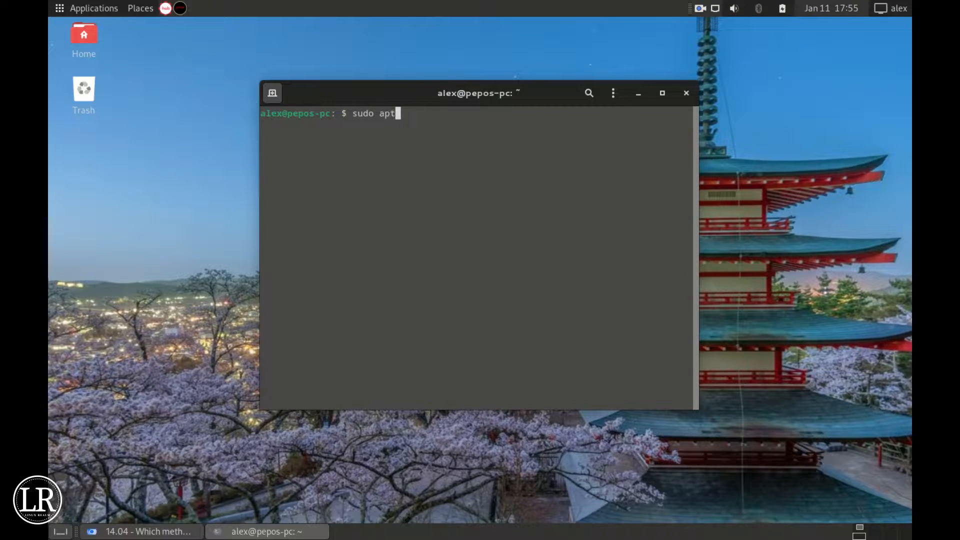
pyautogui.write('-get update')
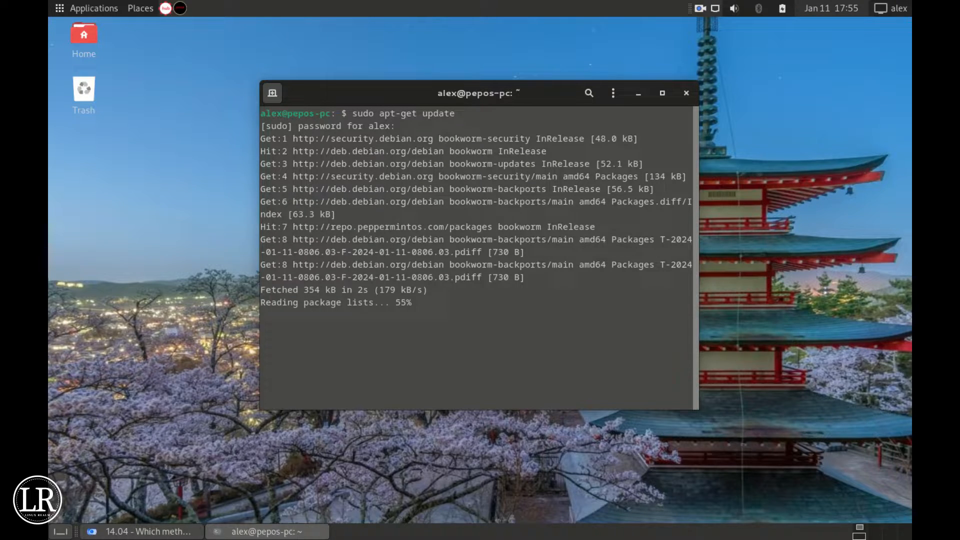
pyautogui.write('sudo apt-get')
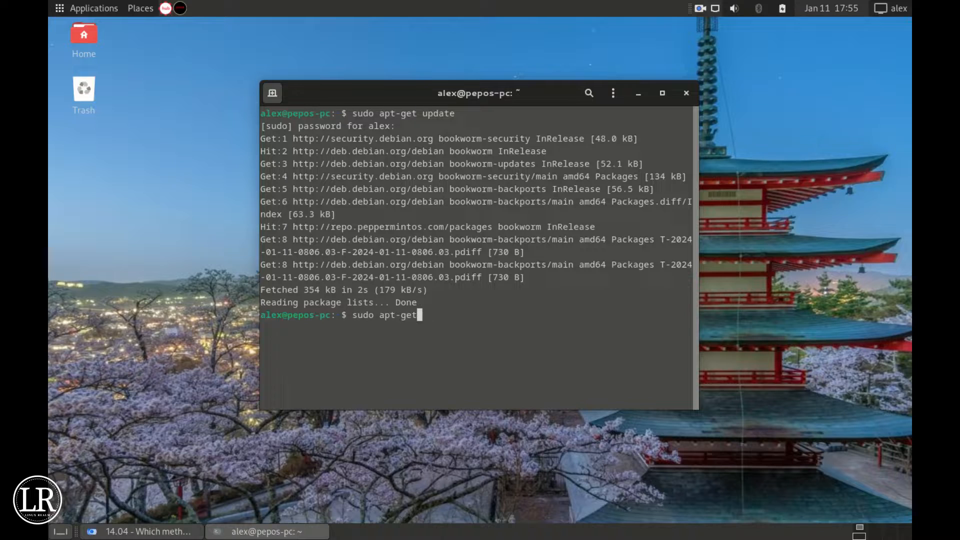
# Step: Run 'sudo apt-get upgrade' to upgrade all installed packages
pyautogui.write('upgrad')
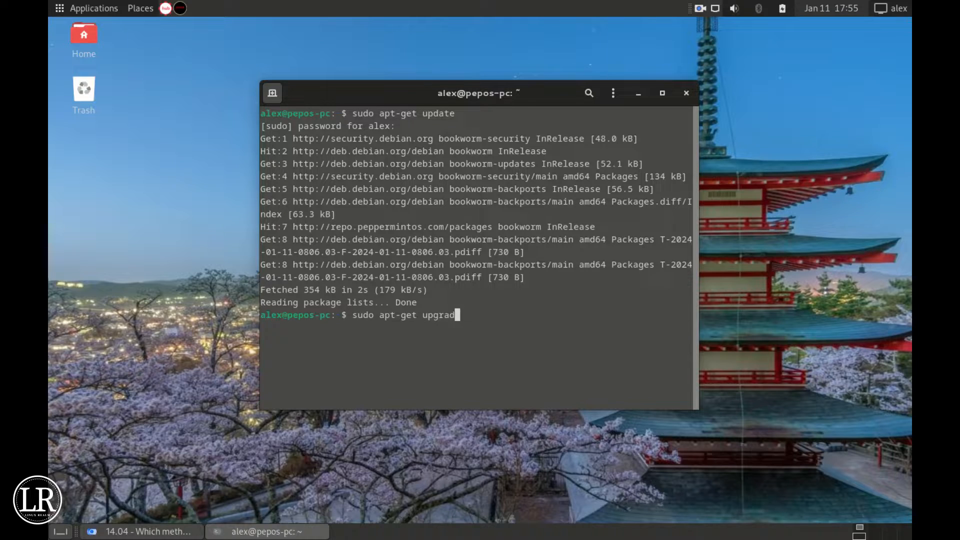
pyautogui.press('Return')
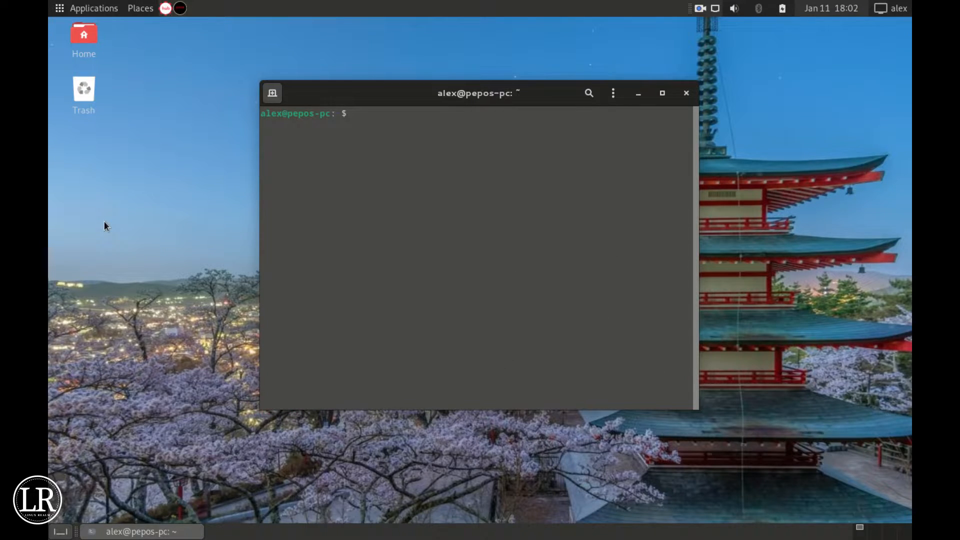
# Step: Install GNOME with 'sudo apt install gnome/stable' up to the gdm3 configuration notice
pyautogui.write('sudo apt ins')
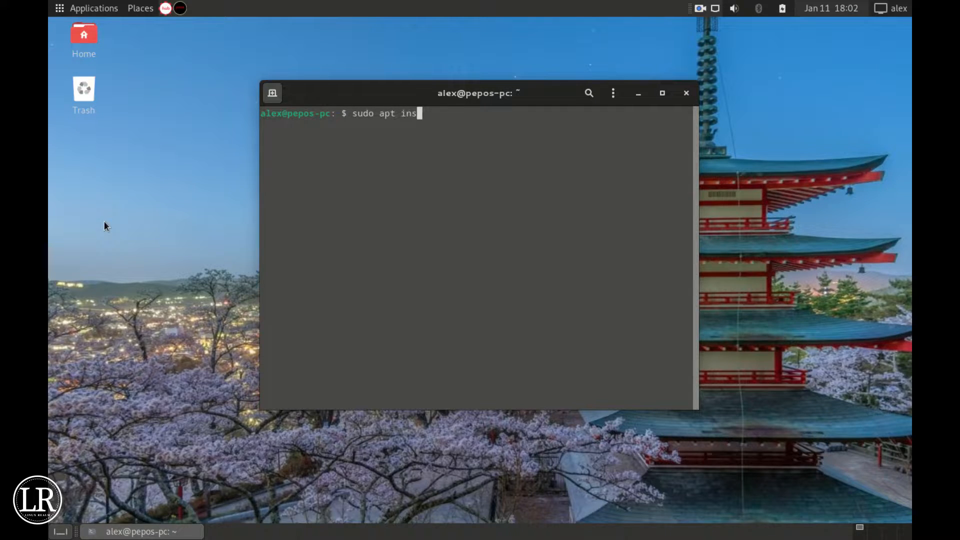
pyautogui.write('tall gnome')
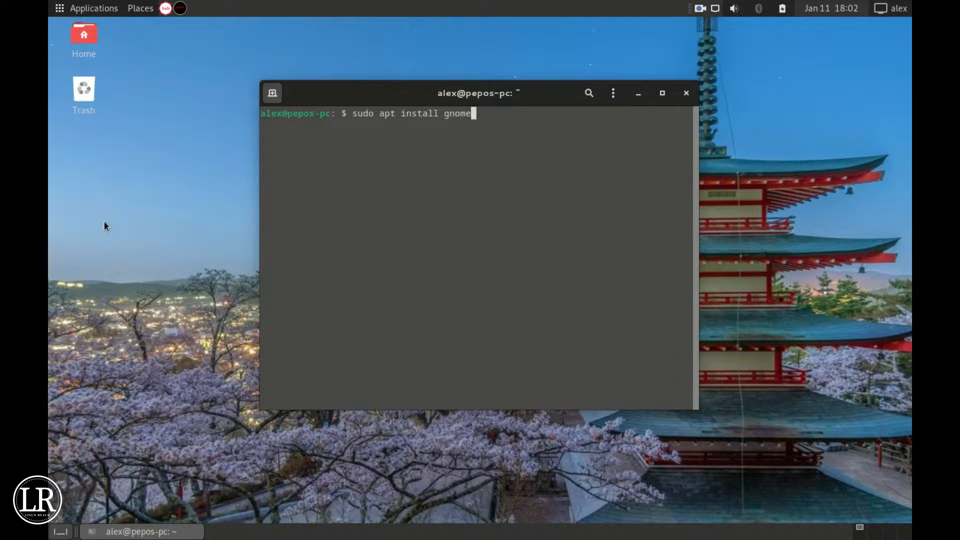
pyautogui.write('/stable')
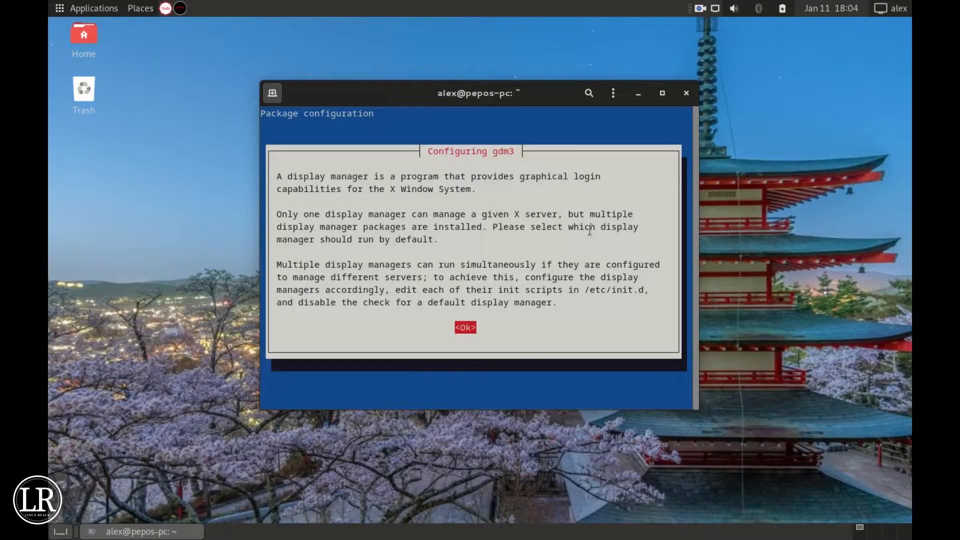
# Step: Acknowledge the display manager notice and choose gdm3 as the default display manager
pyautogui.click(465, 327)
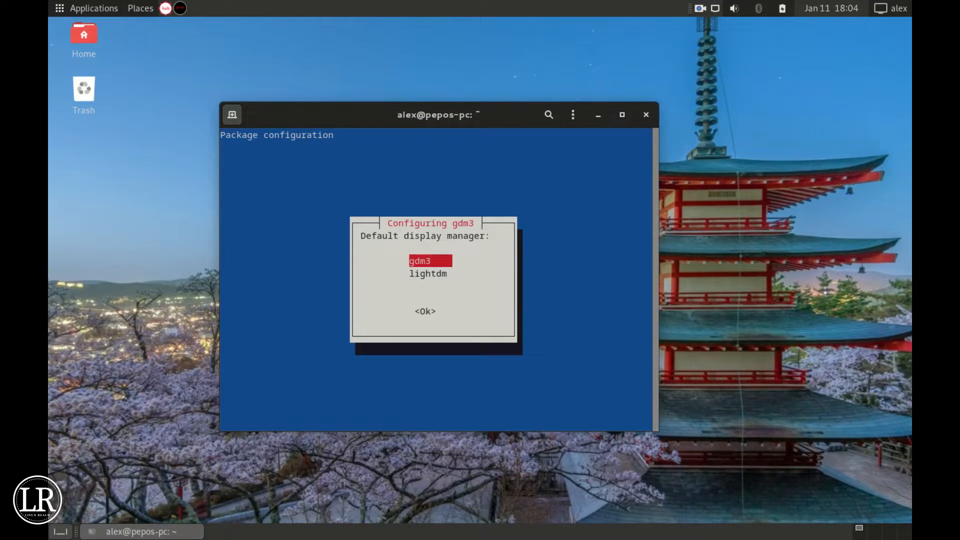
pyautogui.click(425, 311)
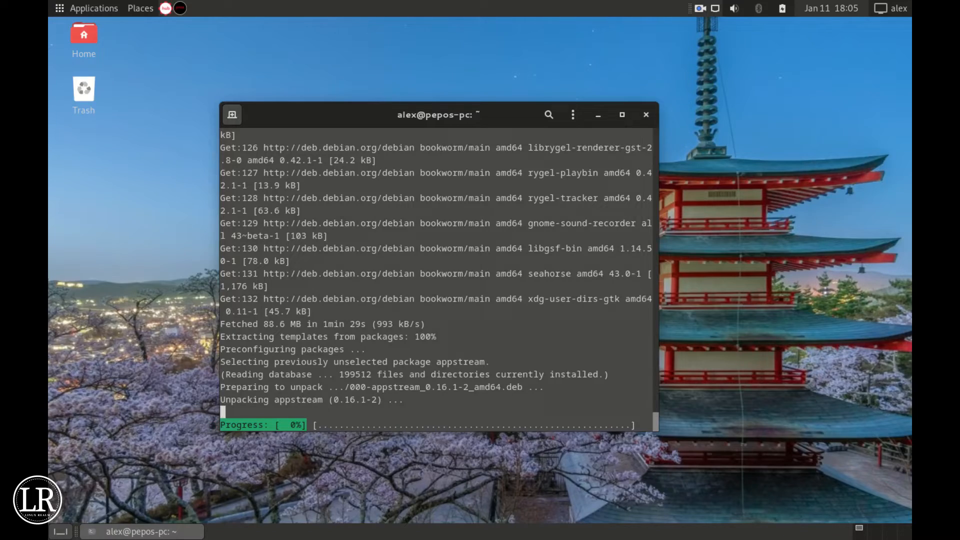